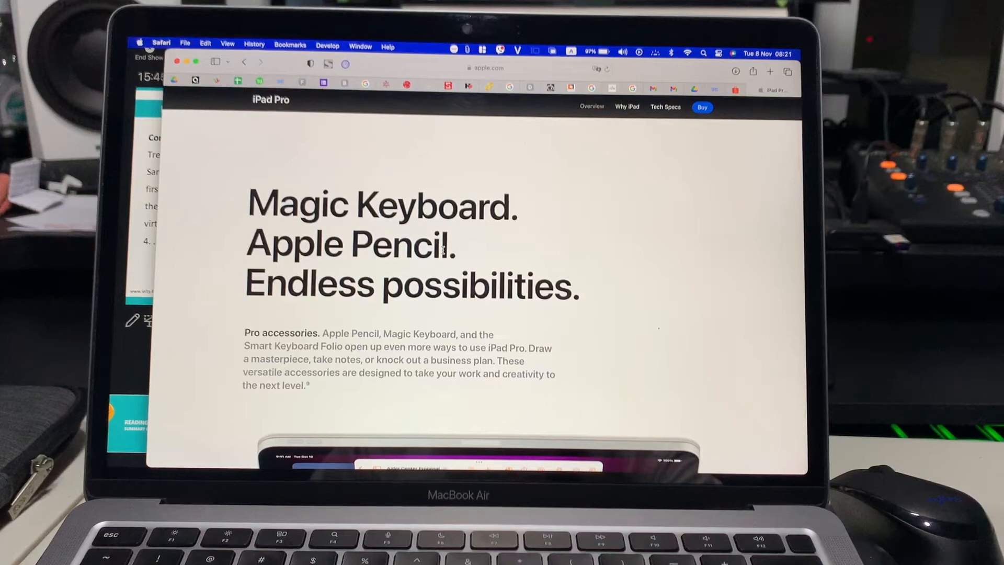
{"action": "scroll", "scroll_direction": "down", "scroll_amount": 3}
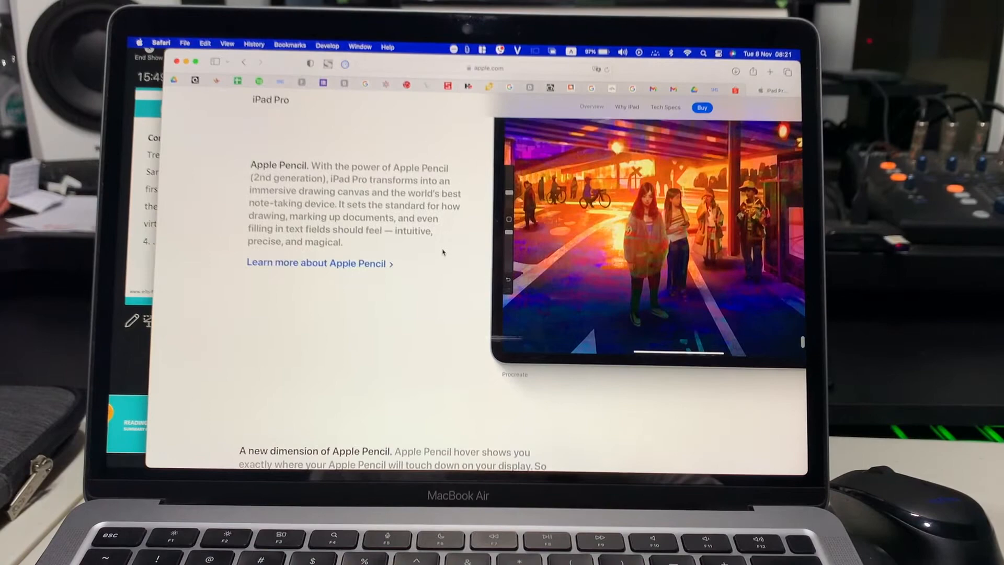
{"action": "scroll", "scroll_direction": "down", "scroll_amount": 3}
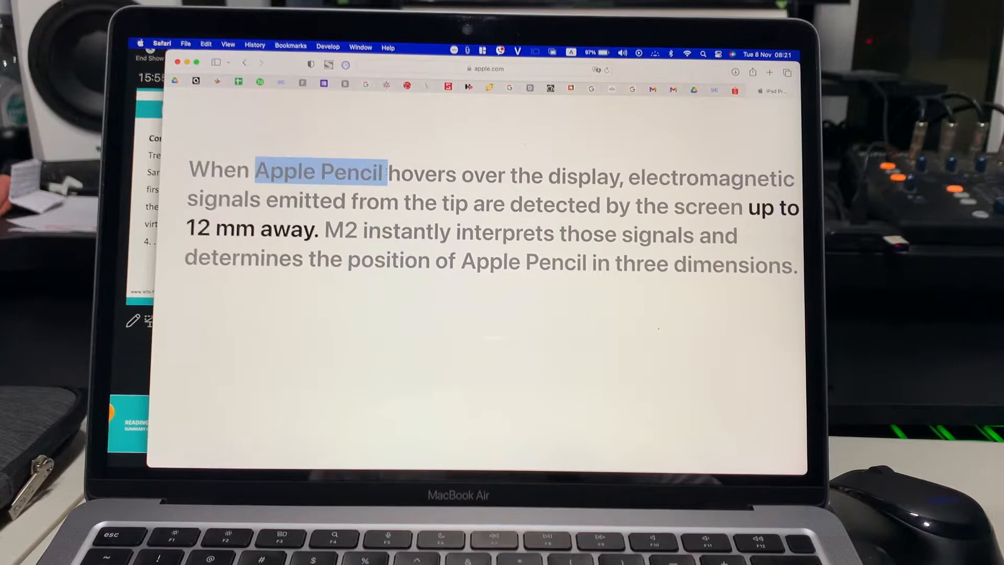